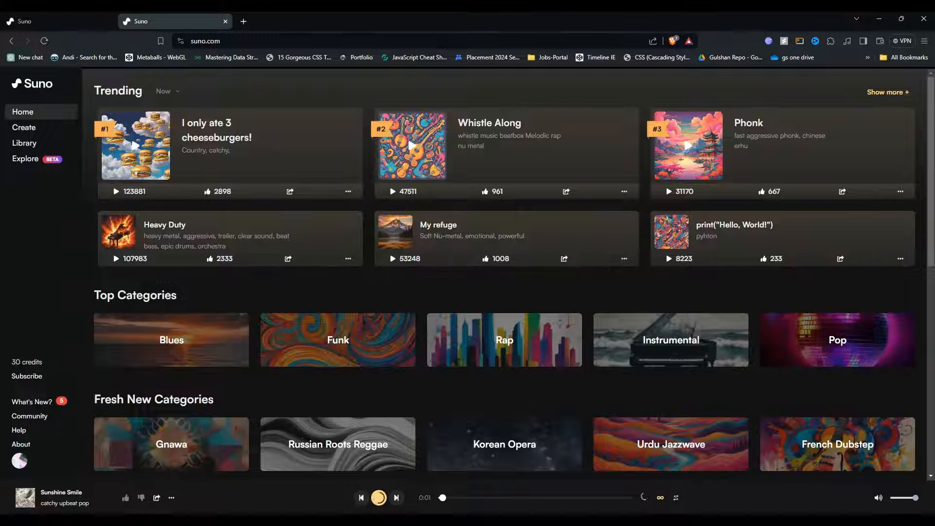
mouse_move(333, 294)
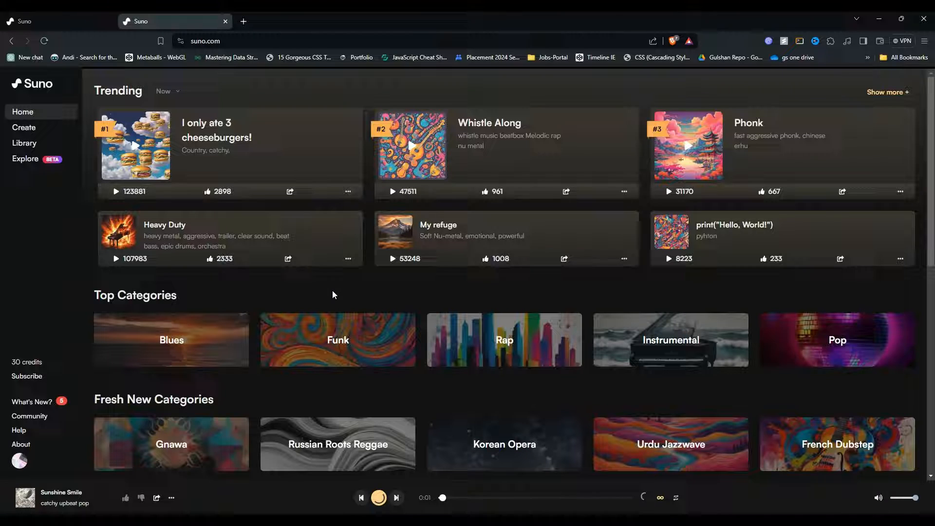
mouse_move(37, 131)
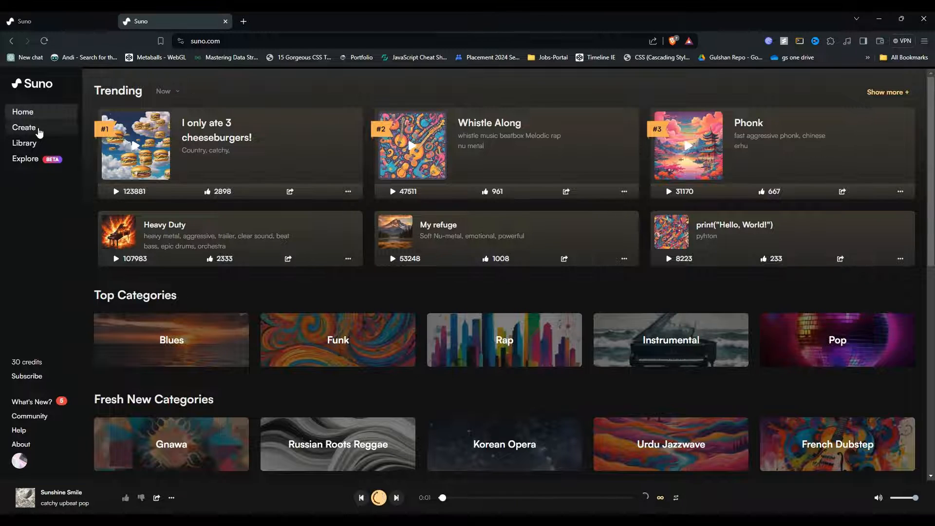
Go to the Create page and switch the new song to Instrumental, hiding the lyrics field
left_click(24, 127)
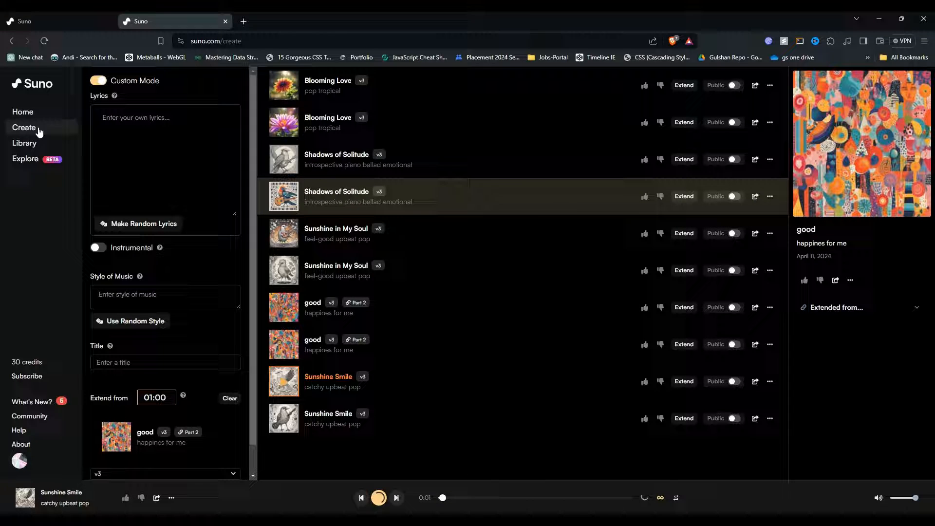
mouse_move(576, 245)
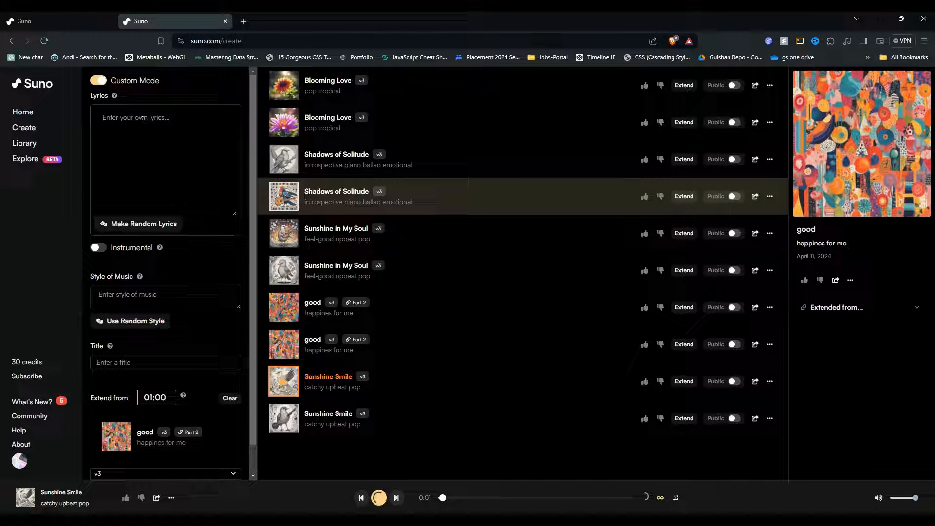
left_click(166, 161)
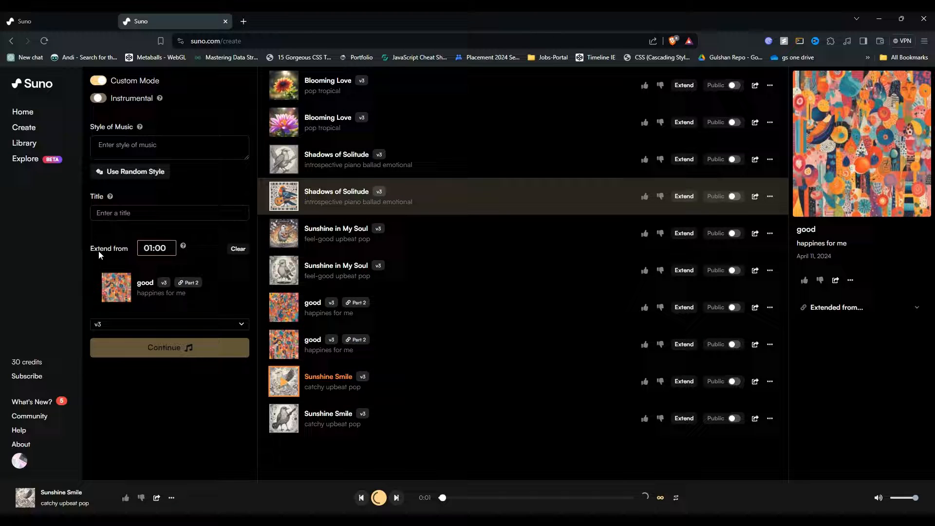
left_click(169, 212)
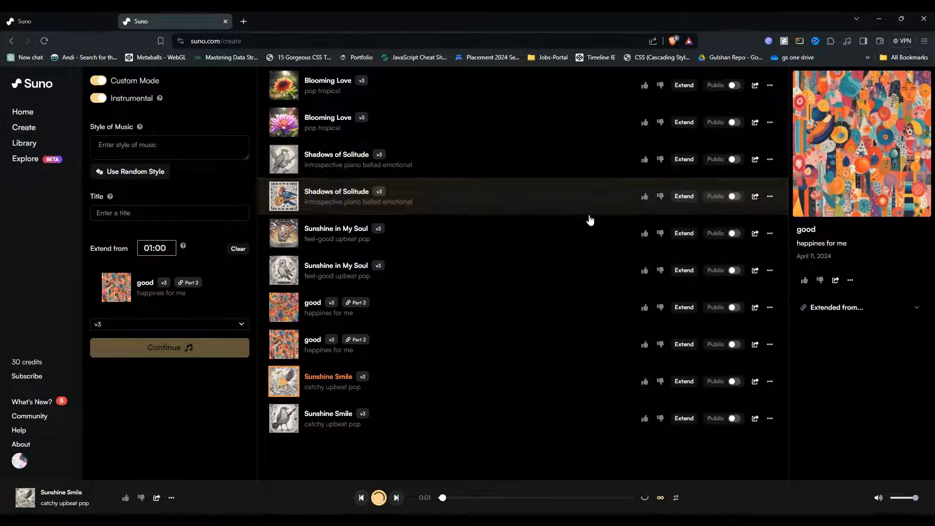
mouse_move(433, 324)
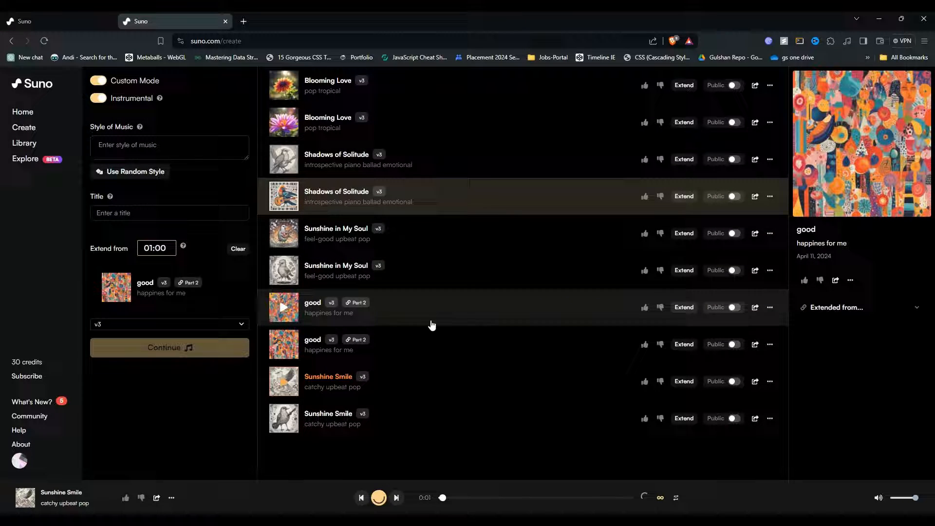
mouse_move(745, 193)
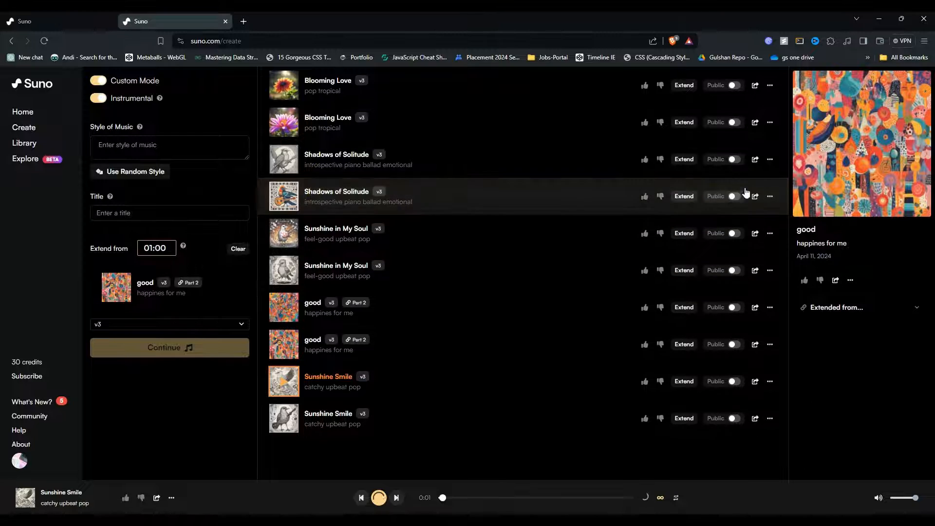
mouse_move(773, 348)
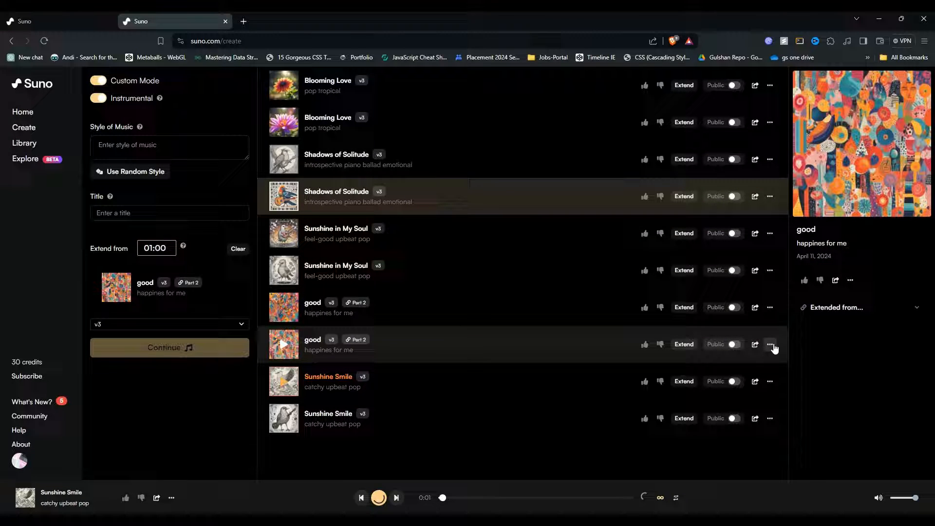
mouse_move(690, 358)
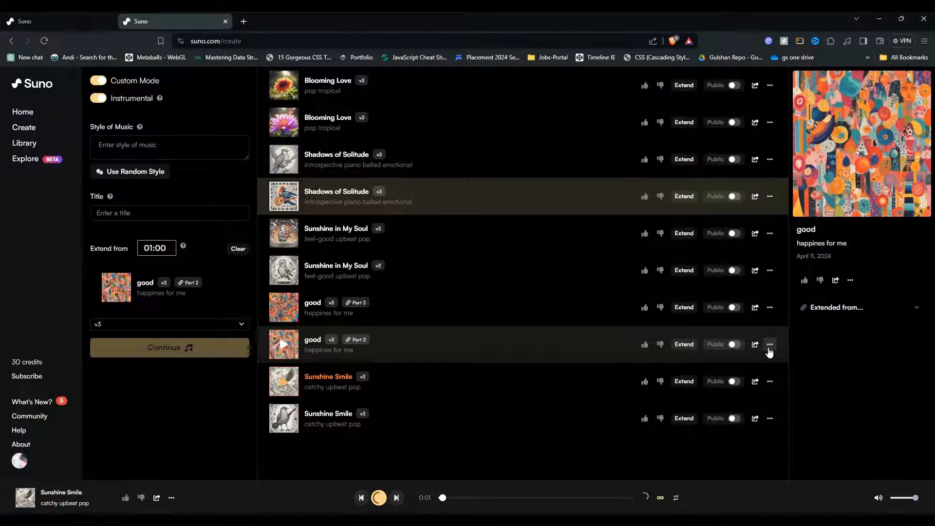
Show the three-dot options menu of the second song titled 'good'
left_click(770, 344)
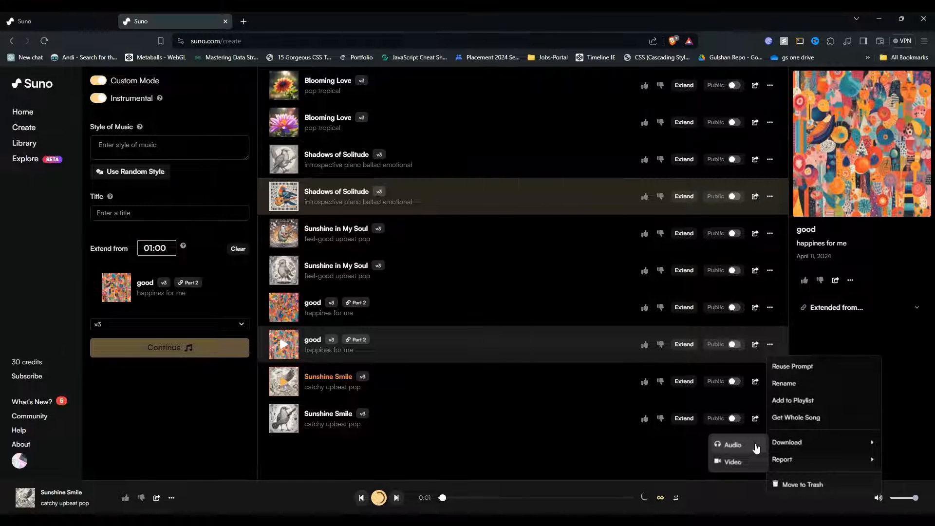
Choose Download > Audio to save the second 'good' song's audio file to the computer
left_click(756, 447)
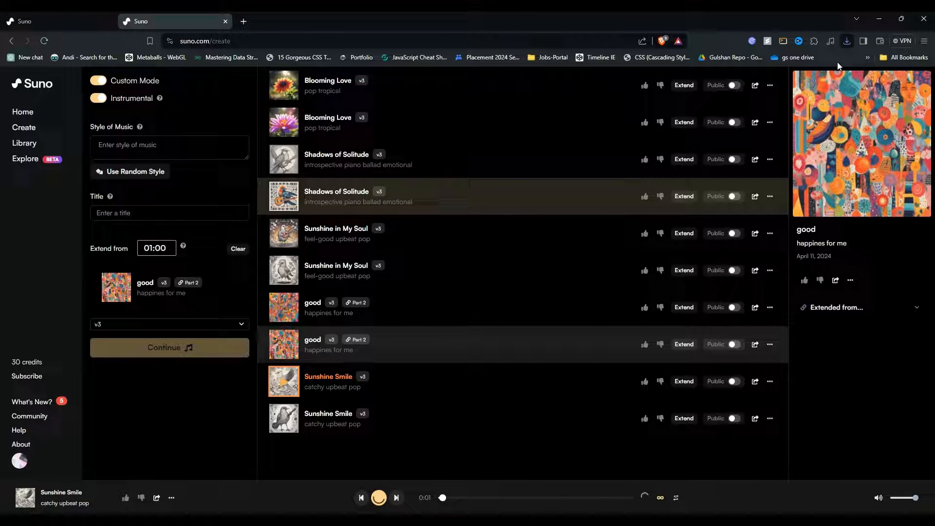
mouse_move(504, 203)
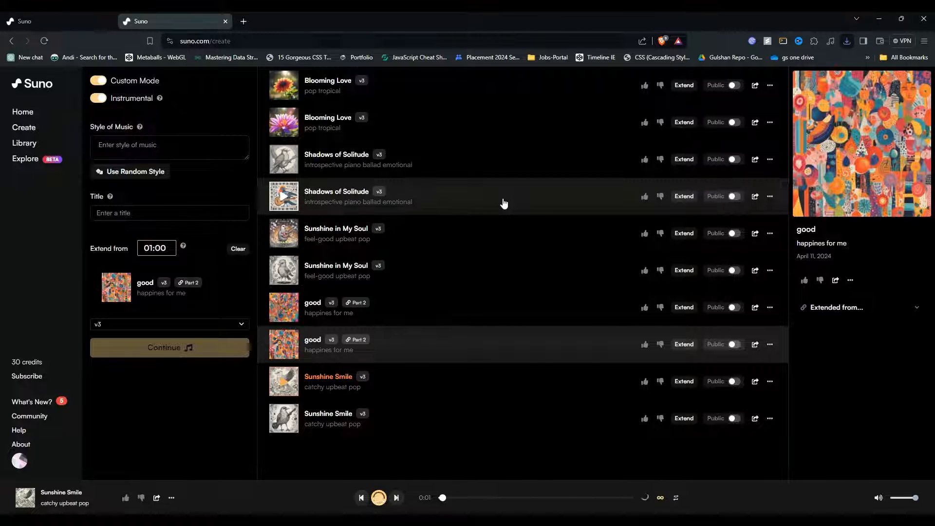